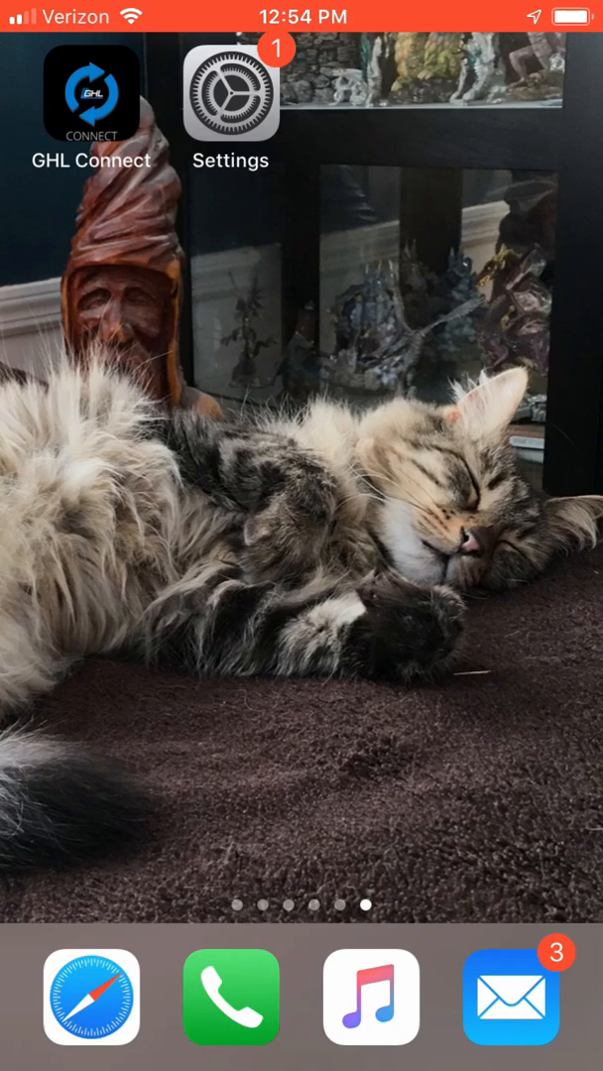
Launch GHL Connect to show the dashboard with firmware versions, illumination levels and date/time.
{"action": "left_click", "coordinate": [89, 97]}
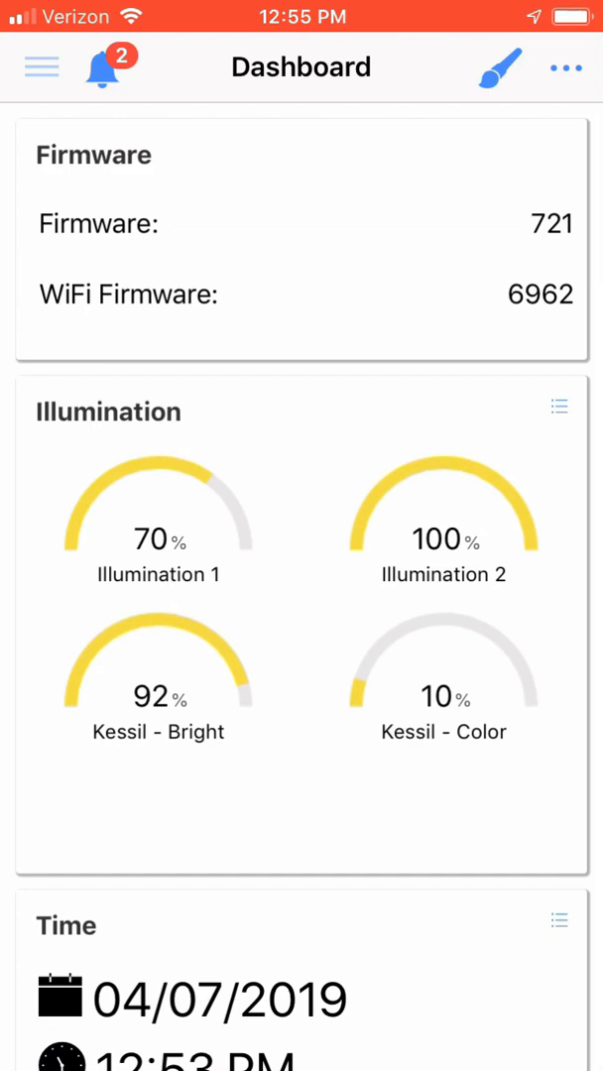
Go to the controller's Processes list and open Timer 1's schedule editor.
{"action": "left_click", "coordinate": [40, 68]}
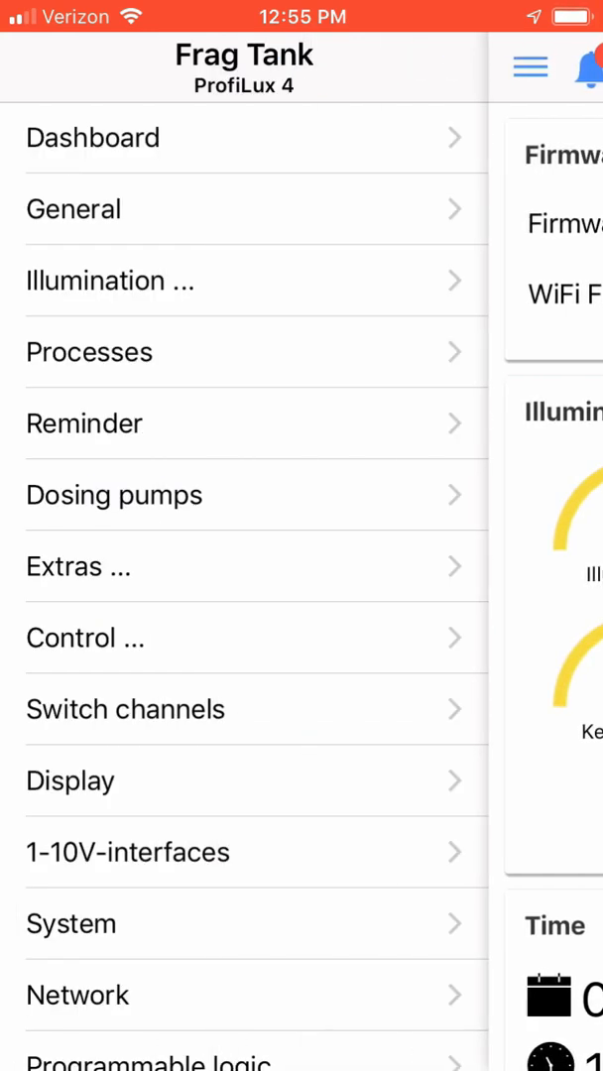
{"action": "left_click", "coordinate": [88, 352]}
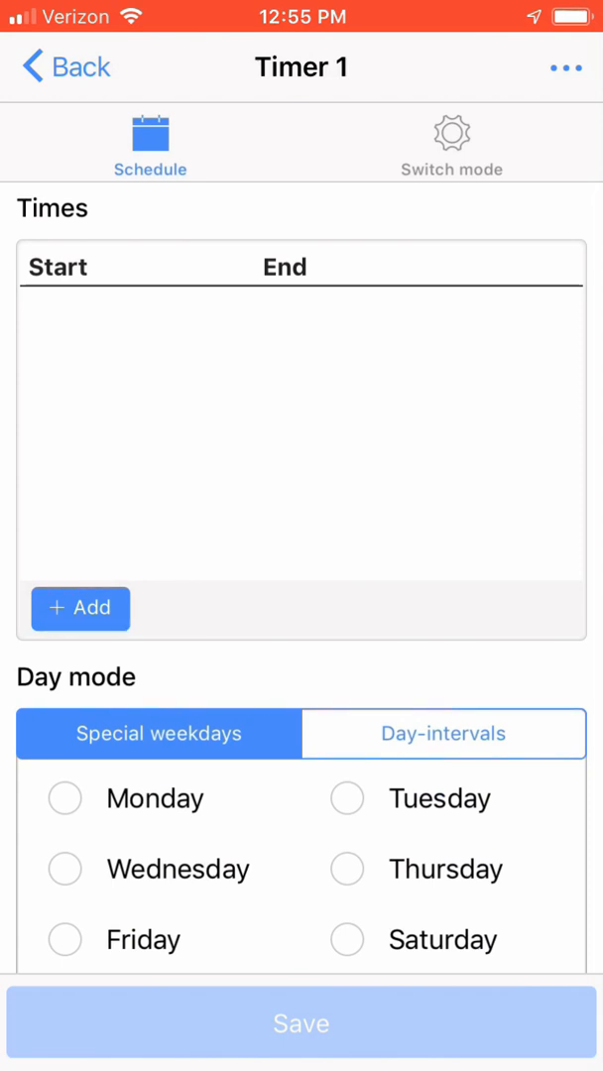
Show Timer 1's Switch mode settings, keep mode Normal, and select the Description field.
{"action": "left_click", "coordinate": [450, 134]}
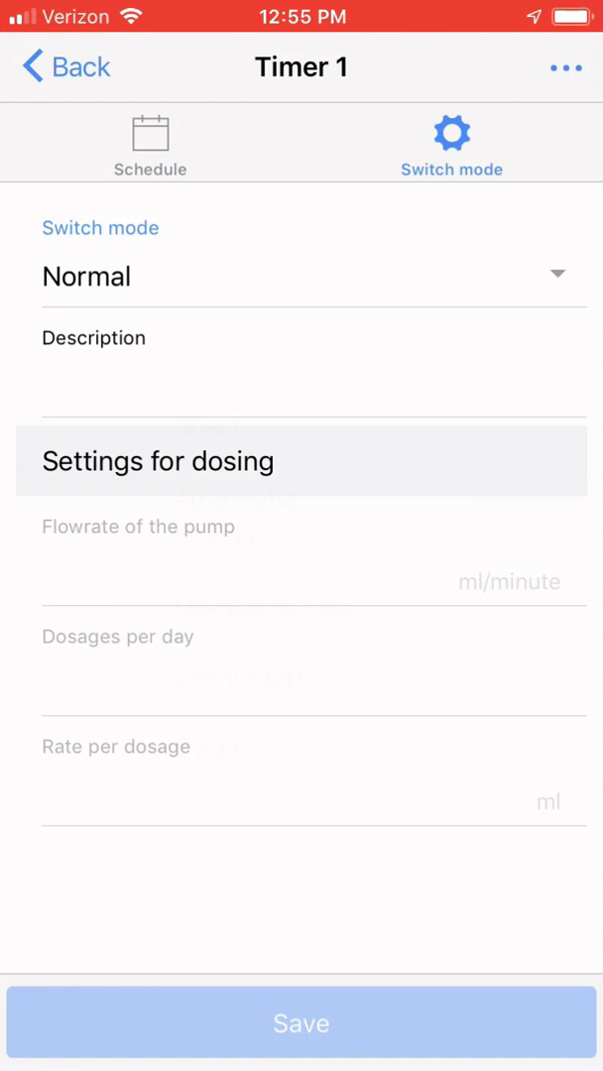
{"action": "left_click", "coordinate": [303, 275]}
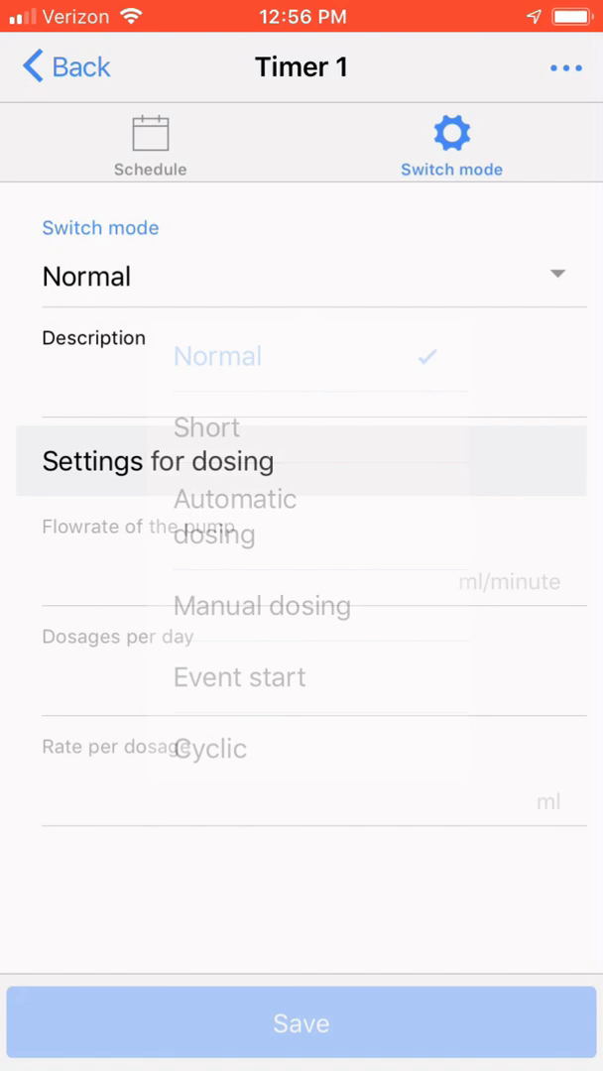
{"action": "left_click", "coordinate": [312, 352]}
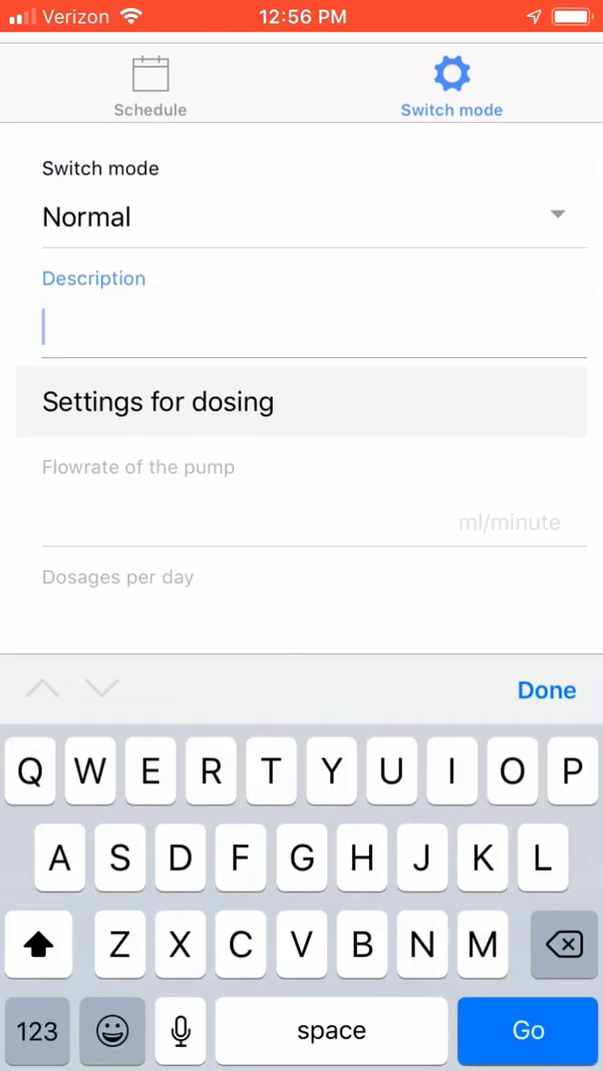
Save Timer 1's description as 'REEFGIUM Light', then reopen Timer 1 from Processes.
{"action": "type", "text": "REE"}
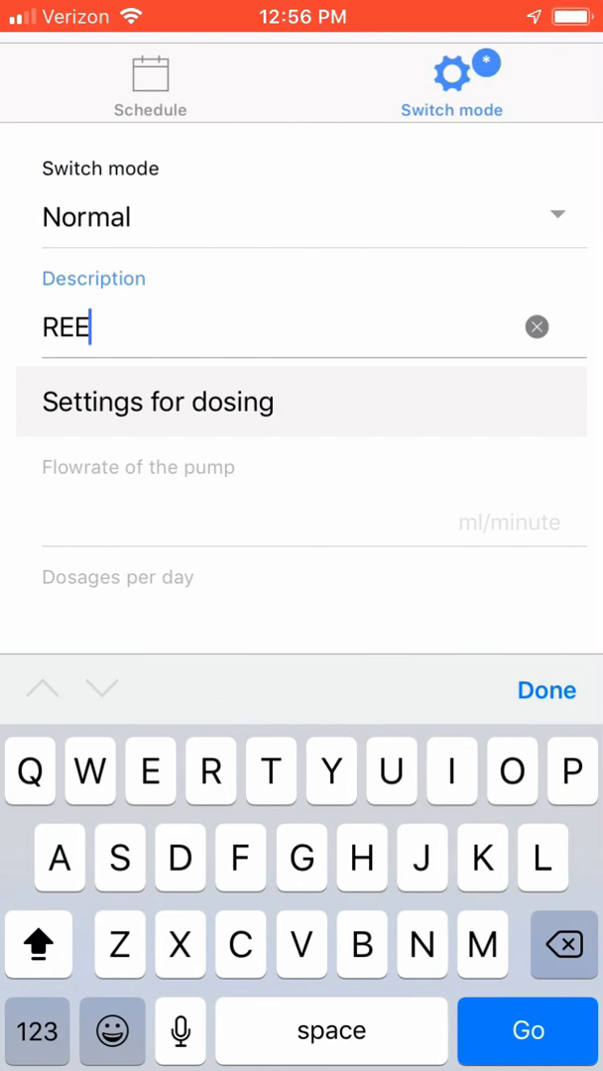
{"action": "type", "text": "FGIUM"}
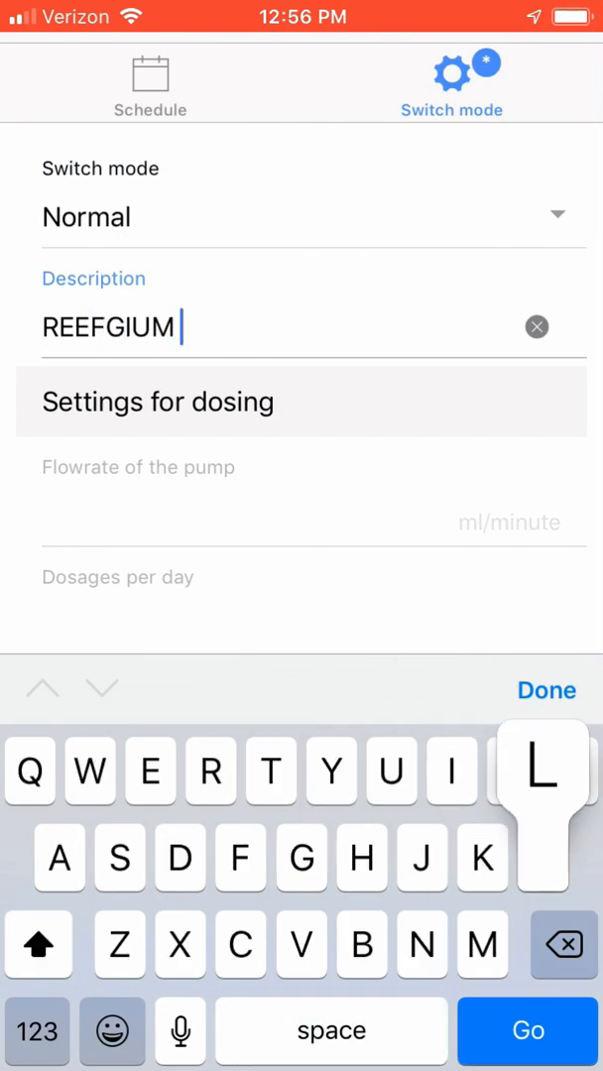
{"action": "type", "text": "Light"}
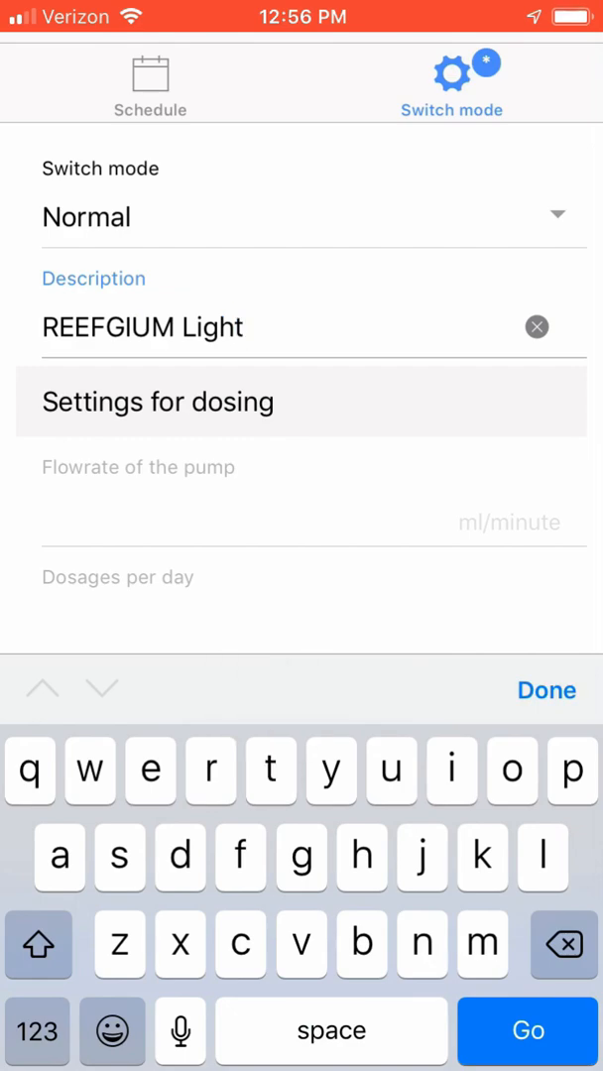
{"action": "left_click", "coordinate": [547, 689]}
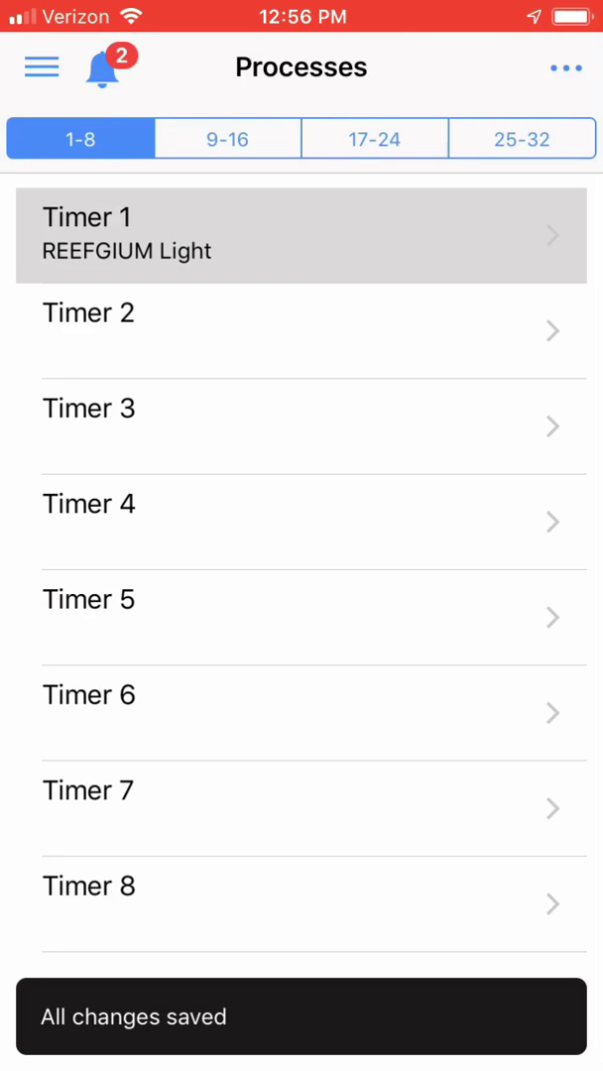
{"action": "left_click", "coordinate": [301, 237]}
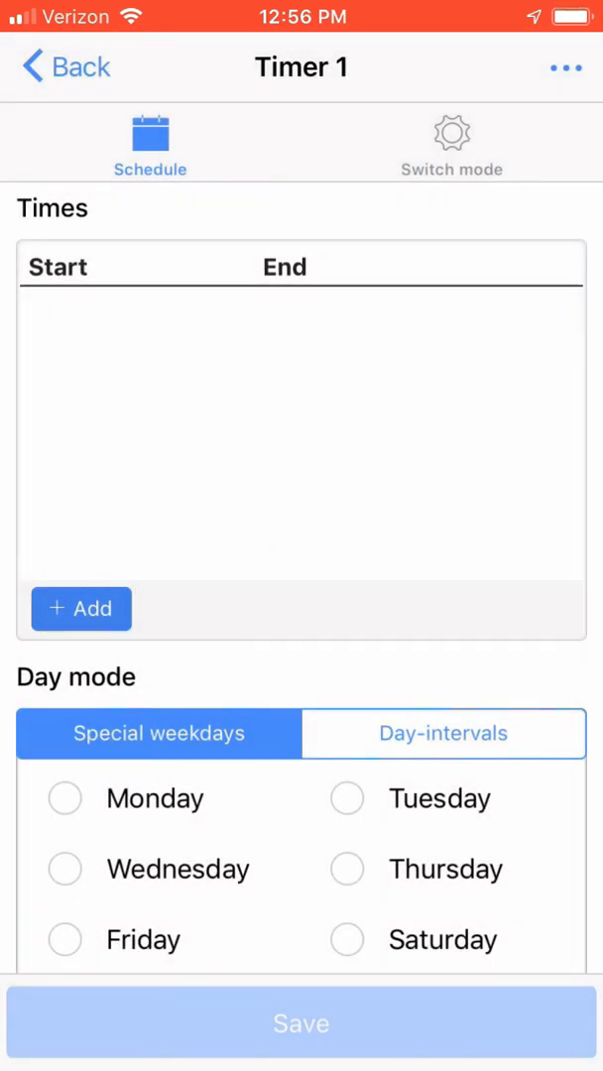
Add a 5:30 PM–6:30 AM switch point to Timer 1 for Monday through Sunday.
{"action": "left_click", "coordinate": [80, 608]}
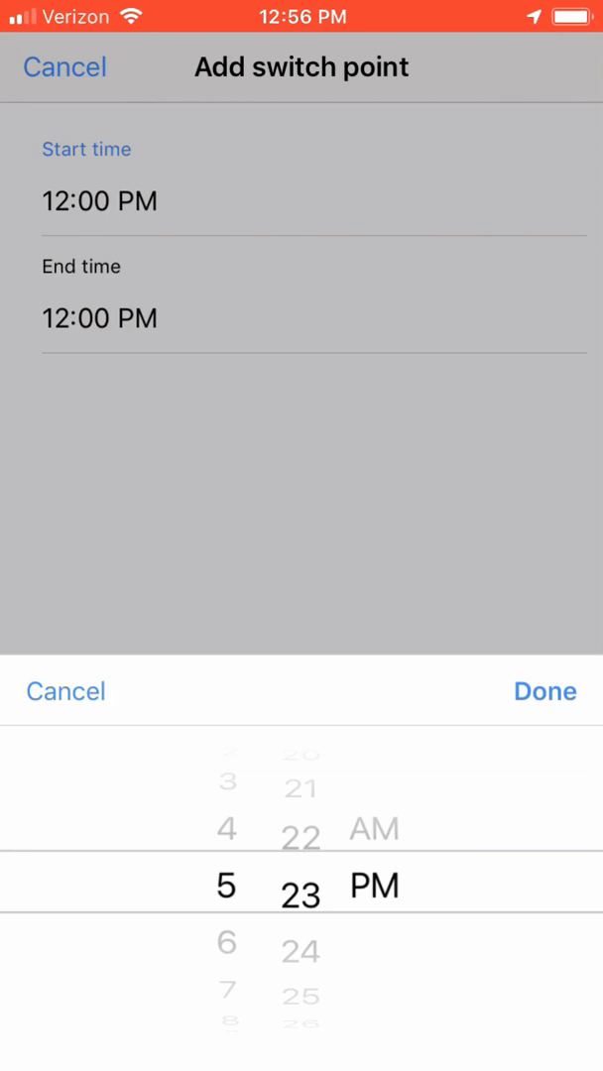
{"action": "scroll", "scroll_direction": "down", "scroll_amount": 3}
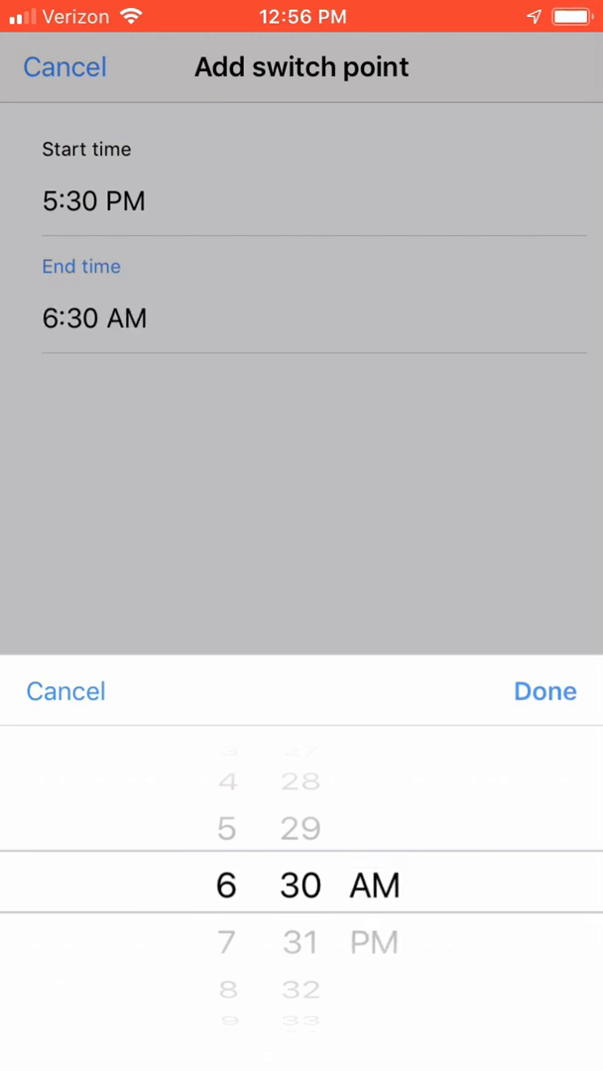
{"action": "left_click", "coordinate": [544, 690]}
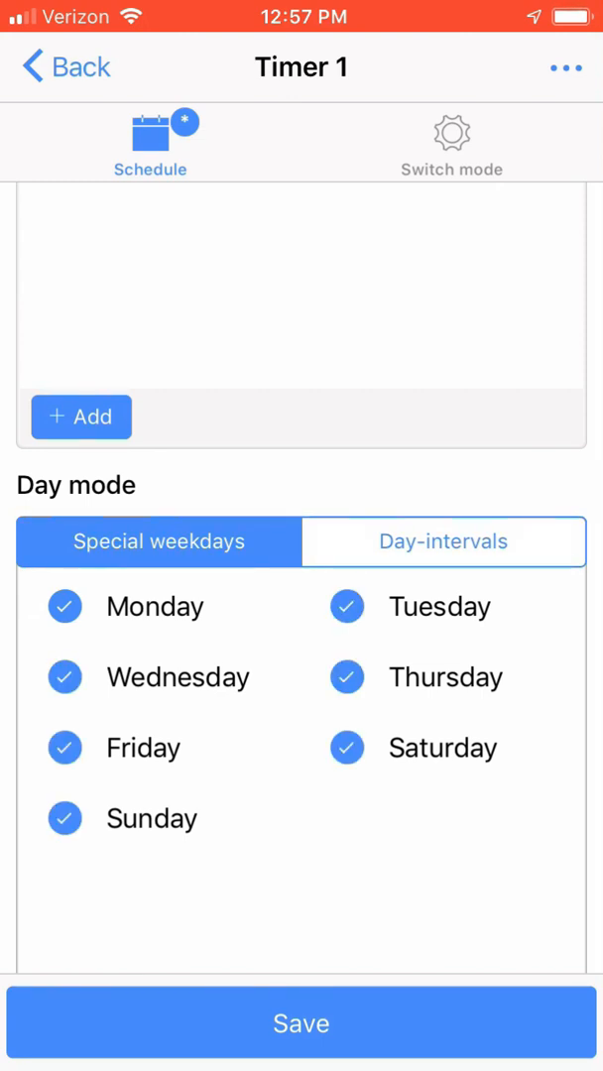
Set Timer 1 to Day-intervals repeating every 1 day and save the schedule.
{"action": "left_click", "coordinate": [443, 541]}
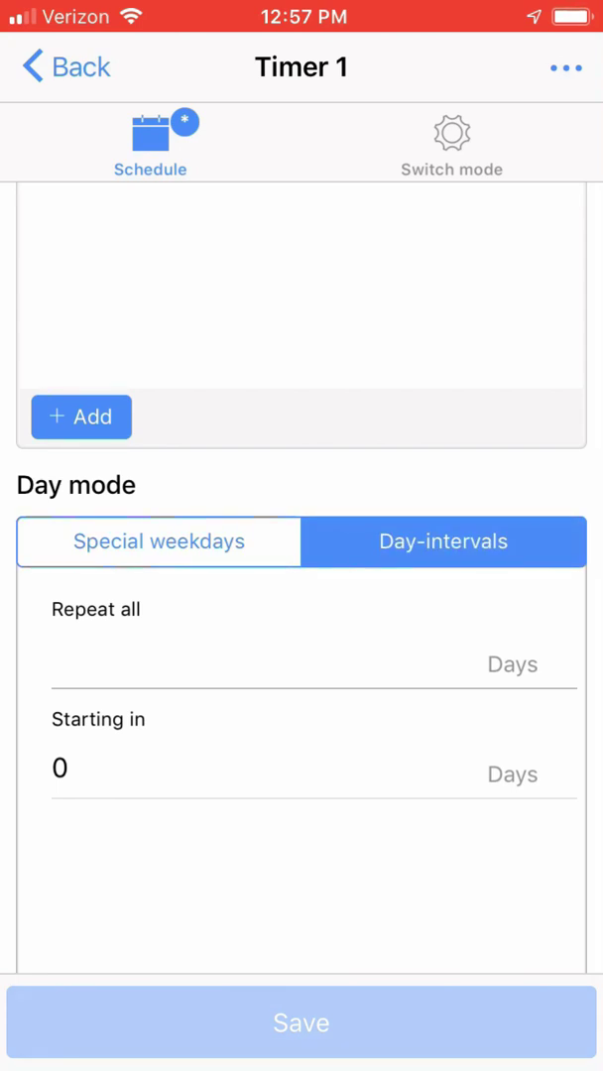
{"action": "left_click", "coordinate": [297, 657]}
{"action": "type", "text": "1"}
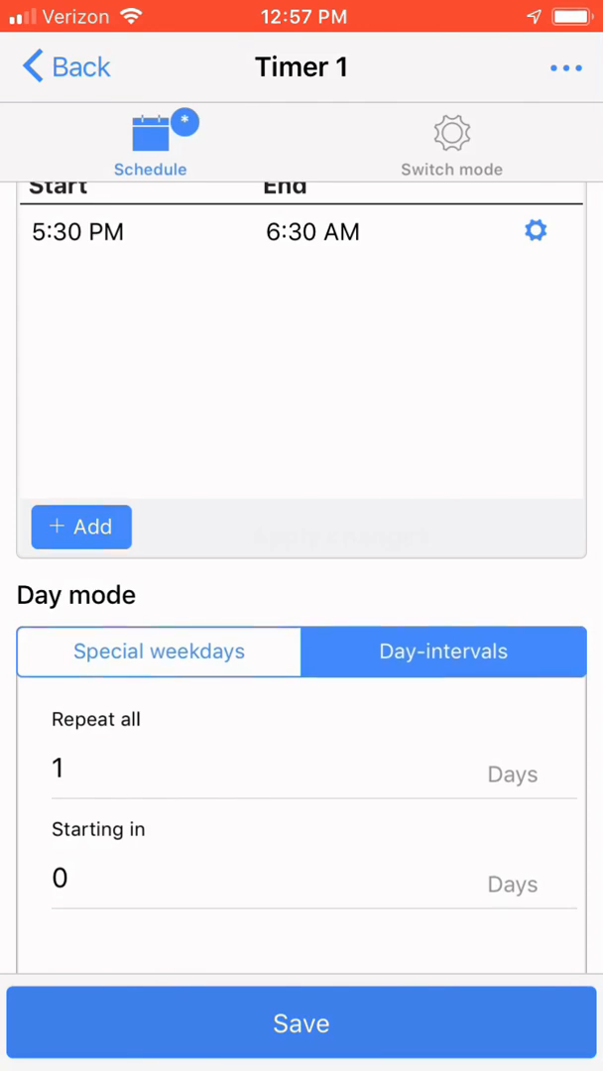
{"action": "left_click", "coordinate": [302, 1023]}
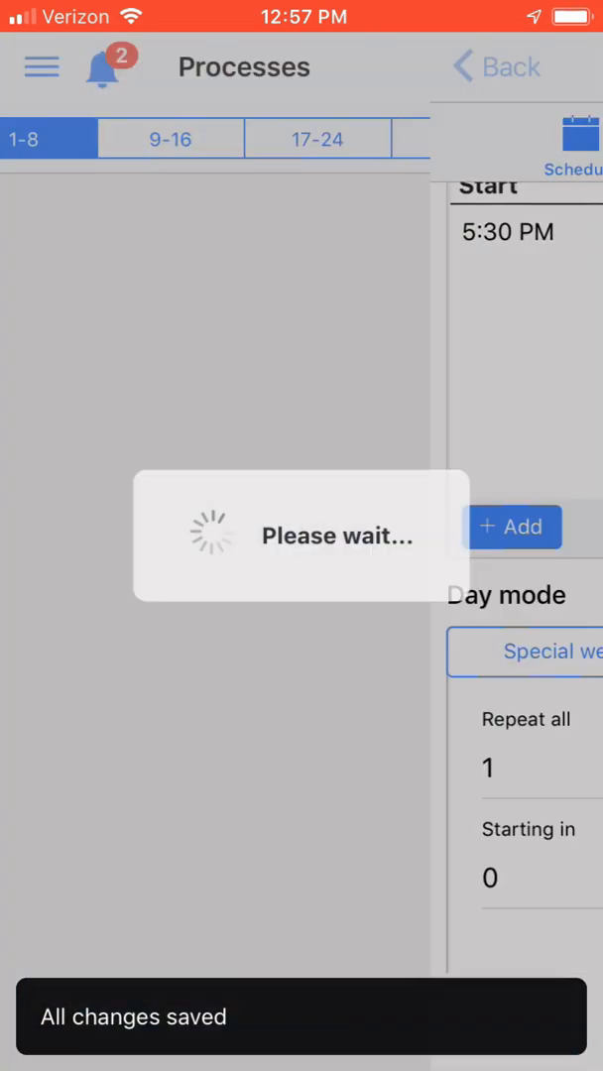
{"action": "left_click", "coordinate": [507, 66]}
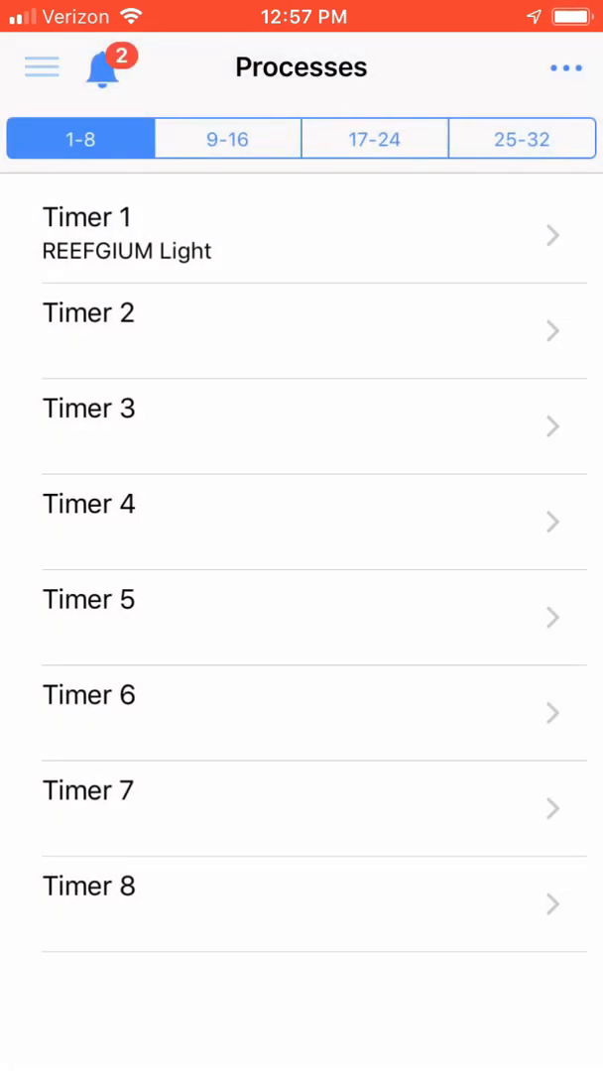
Go to the Switch channels list and open Switch channel 3, currently Always off.
{"action": "left_click", "coordinate": [40, 66]}
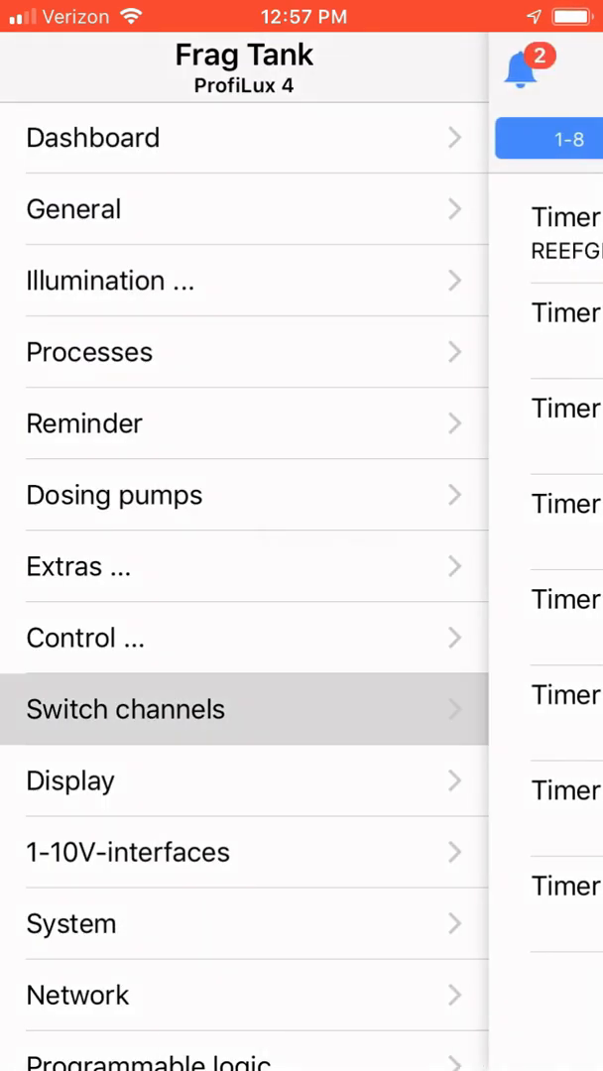
{"action": "left_click", "coordinate": [124, 709]}
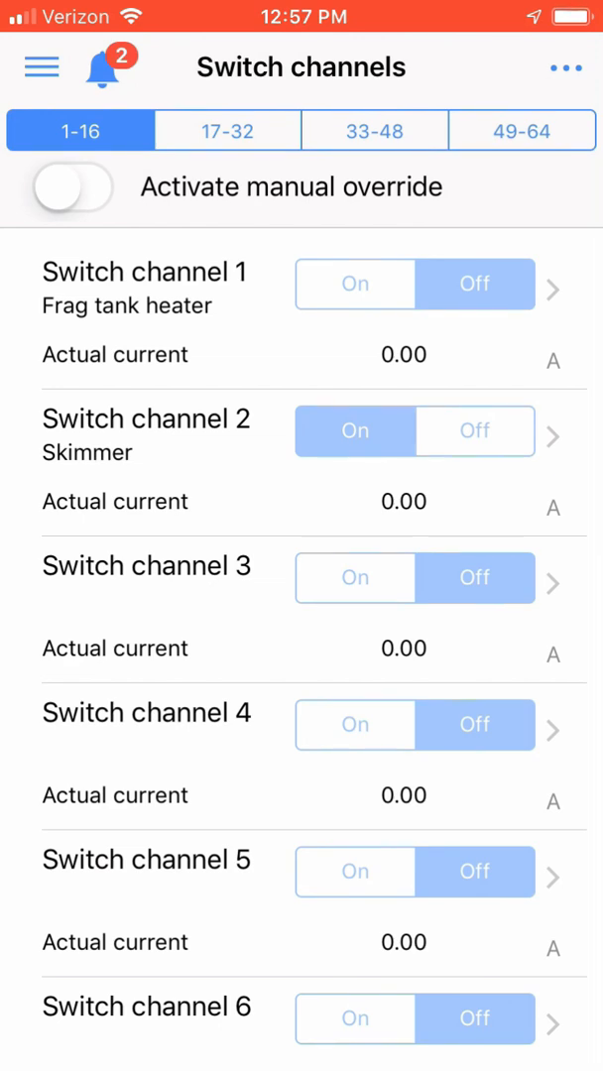
{"action": "left_click", "coordinate": [554, 577]}
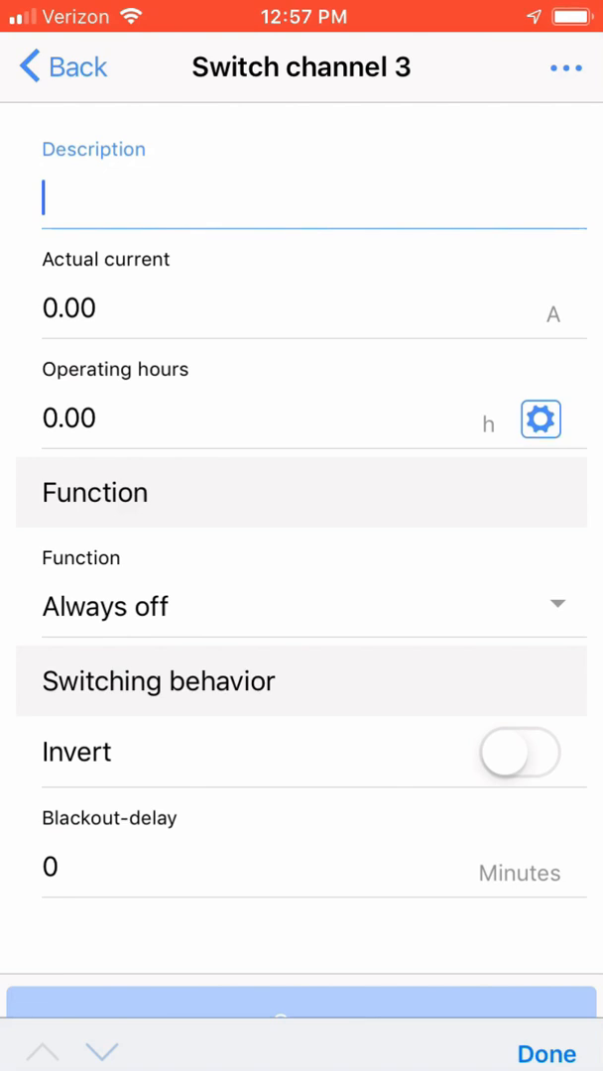
Enter 'REEFGIUM Light' as Switch channel 3's description.
{"action": "left_click", "coordinate": [298, 196]}
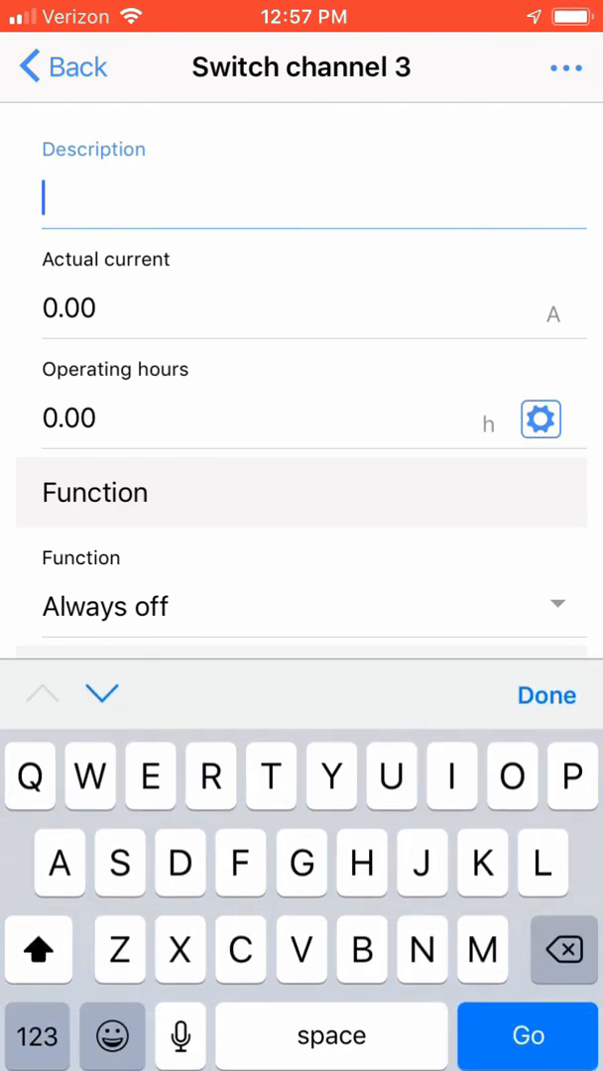
{"action": "type", "text": "REE"}
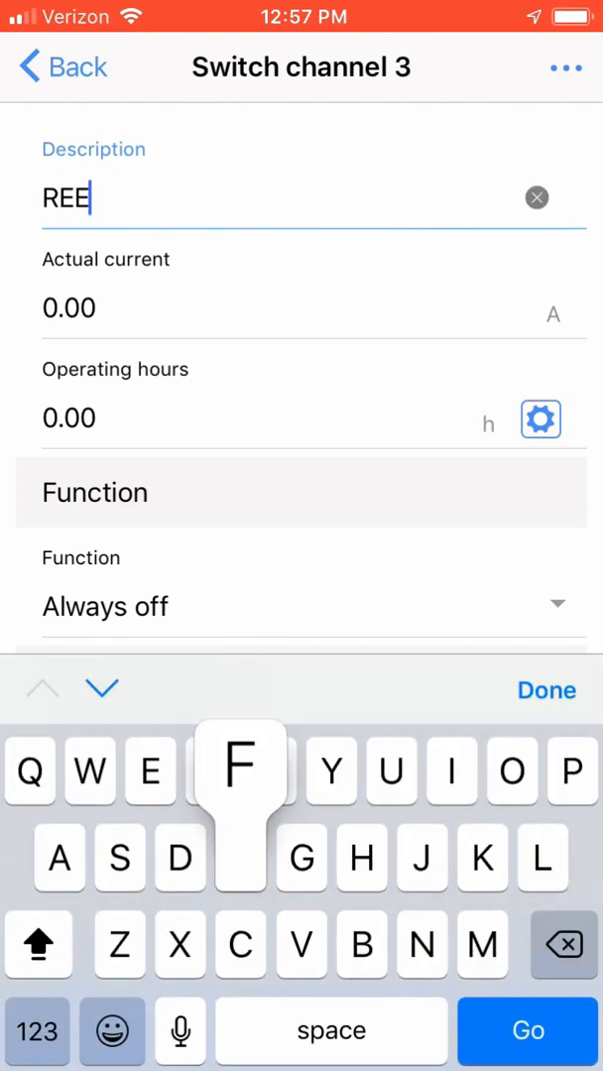
{"action": "type", "text": "FGIUM Light"}
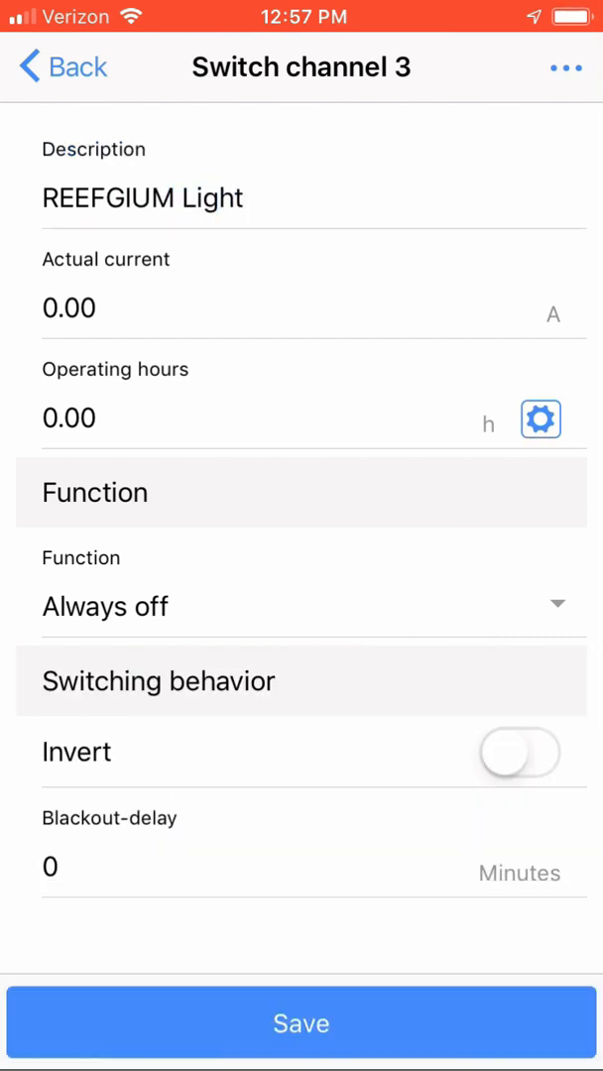
Set Switch channel 3's function to Timer with parameter 1 and save.
{"action": "left_click", "coordinate": [301, 607]}
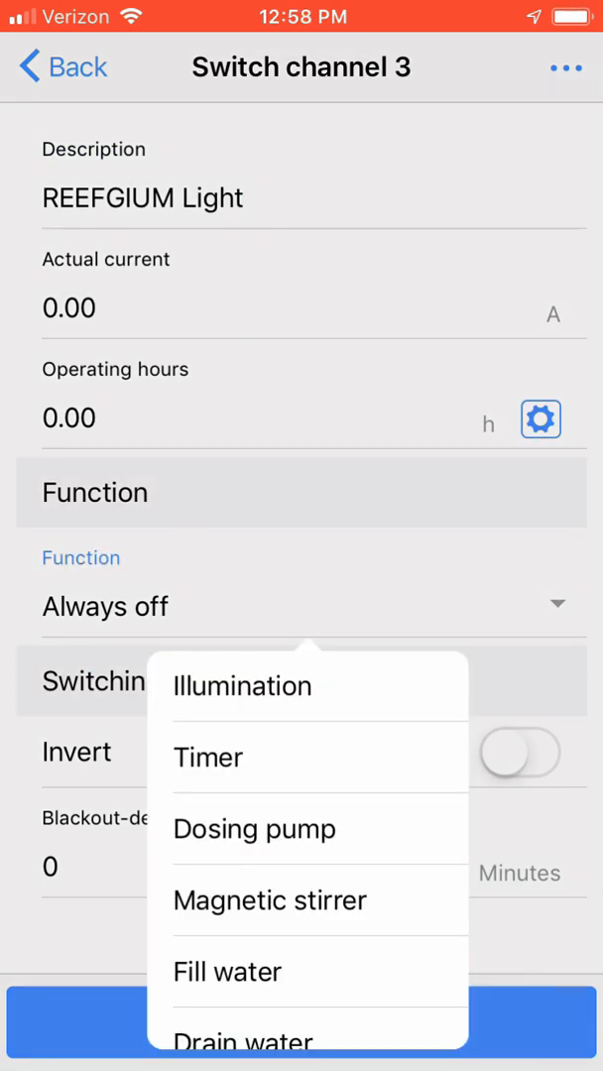
{"action": "left_click", "coordinate": [224, 971]}
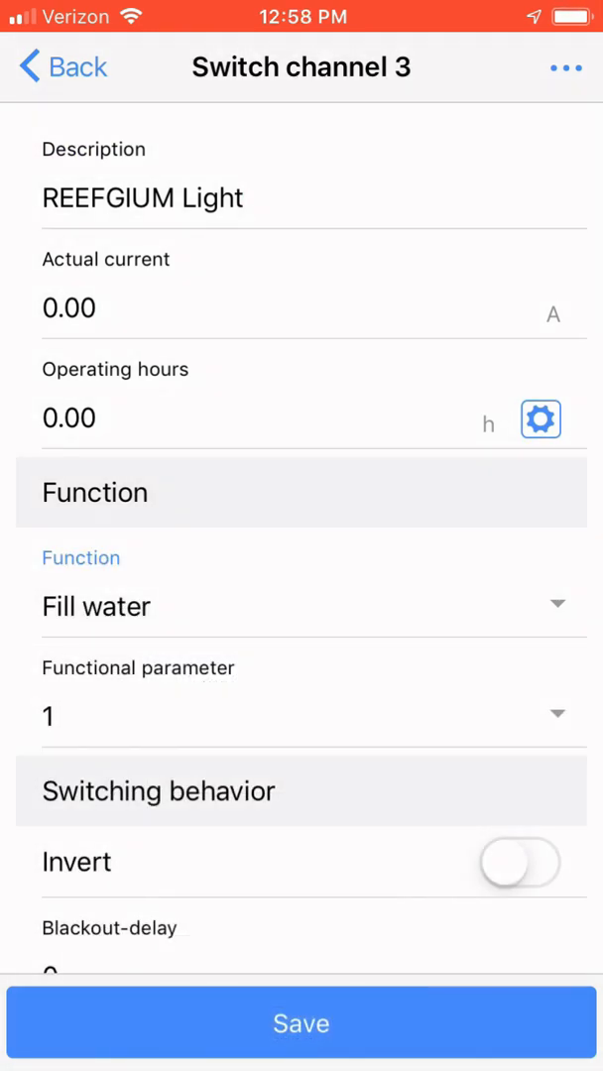
{"action": "left_click", "coordinate": [301, 606]}
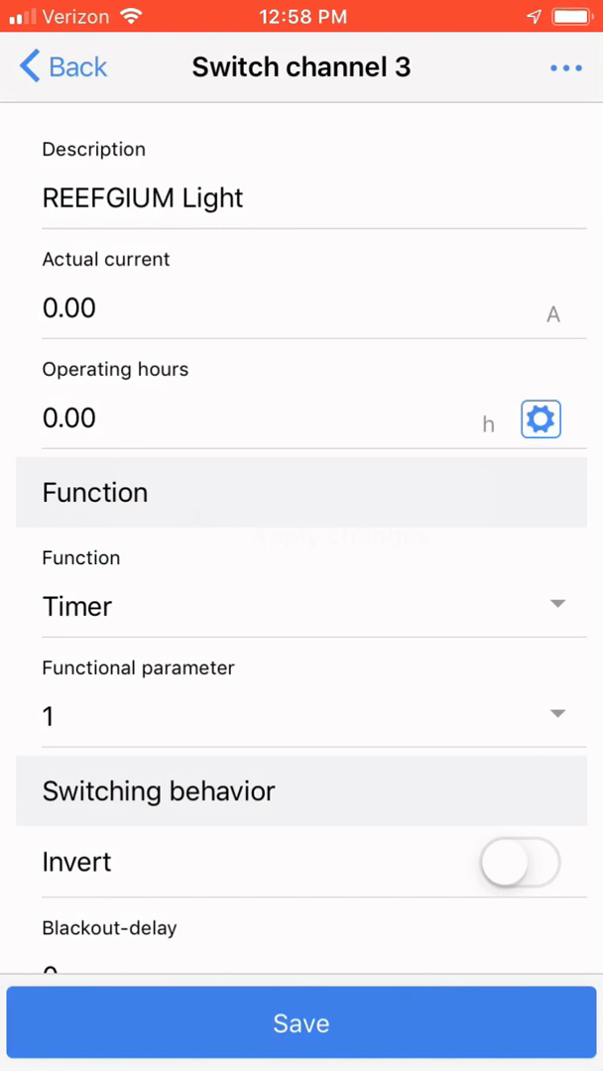
{"action": "left_click", "coordinate": [301, 1024]}
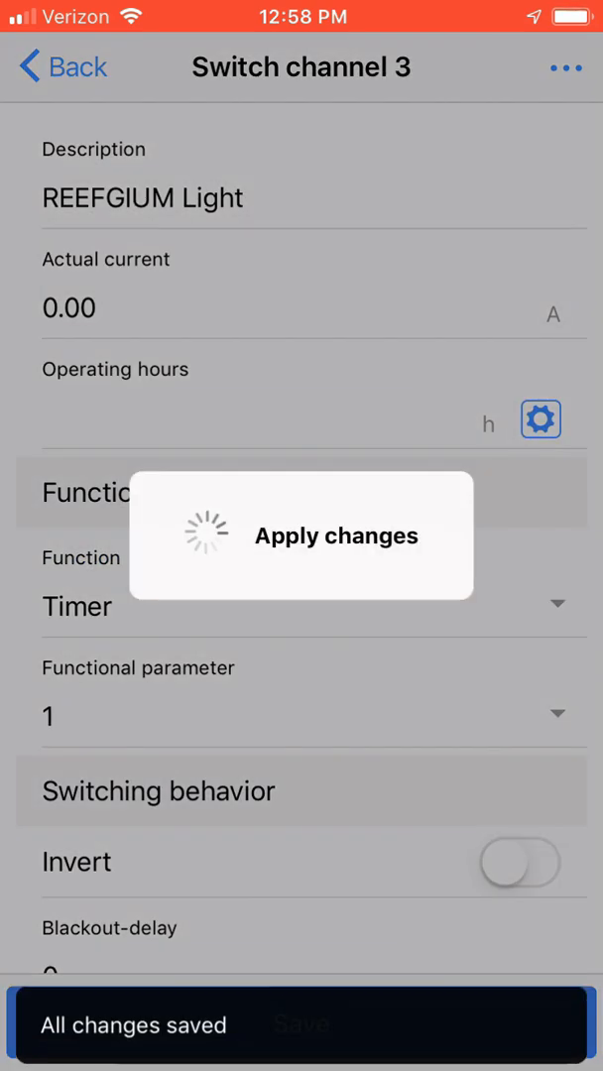